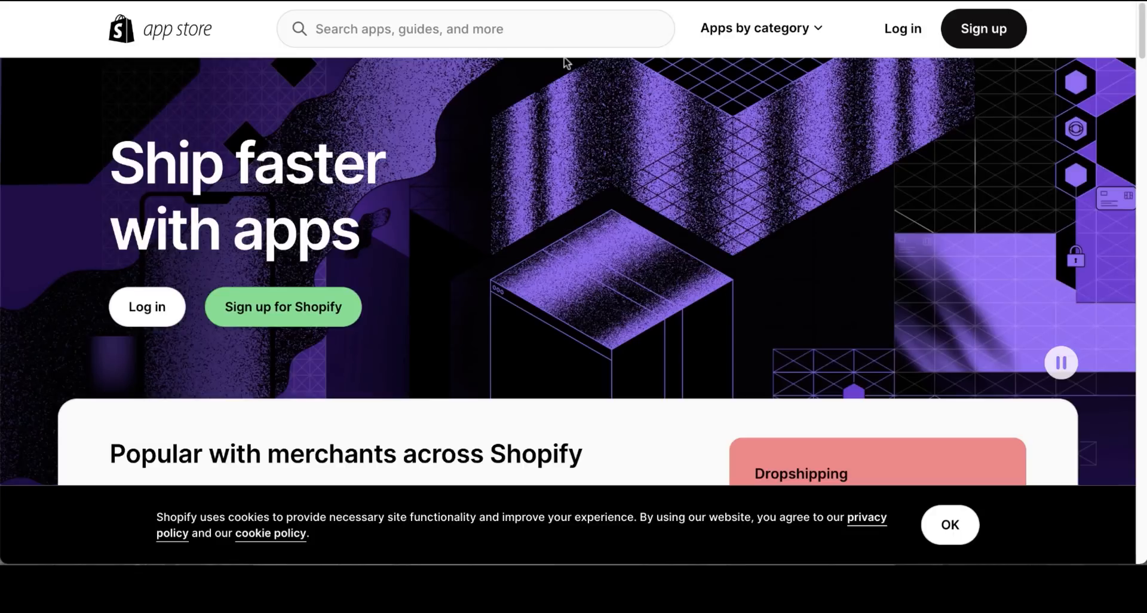
Search the App Store for 'essential countdown' and open Essential Countdown Timer Bar.
{"action": "left_click", "coordinate": [475, 29]}
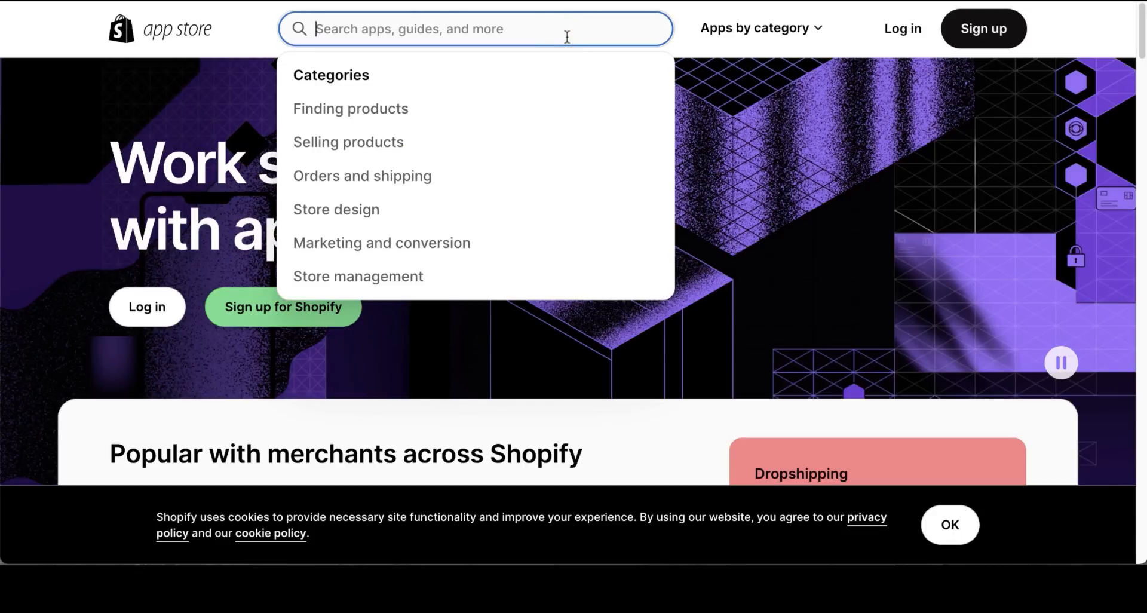
{"action": "type", "text": "essential countdow"}
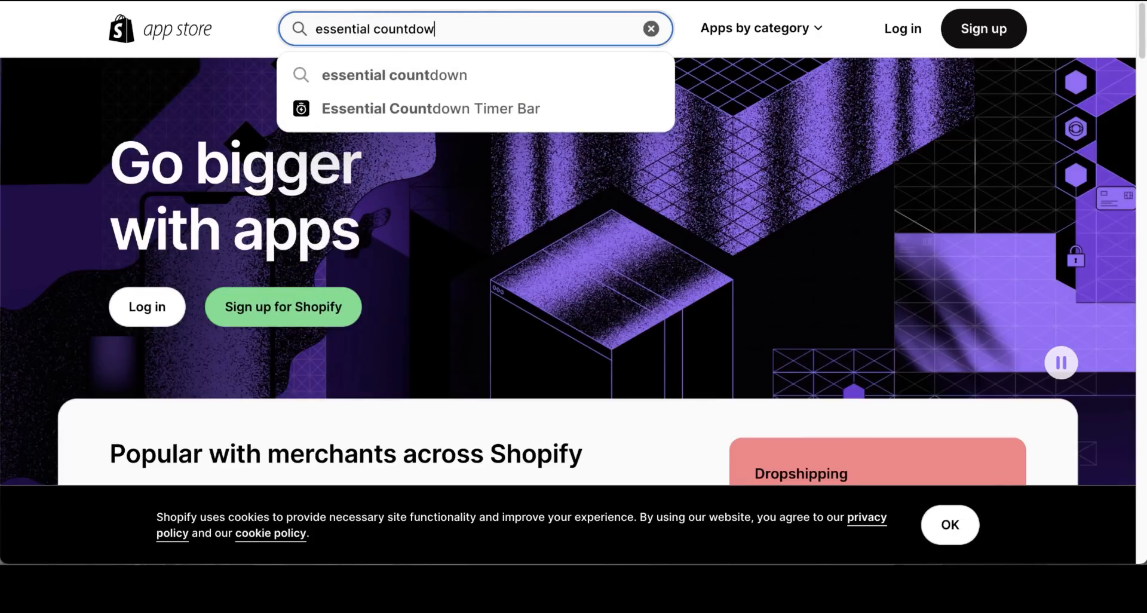
{"action": "left_click", "coordinate": [430, 108]}
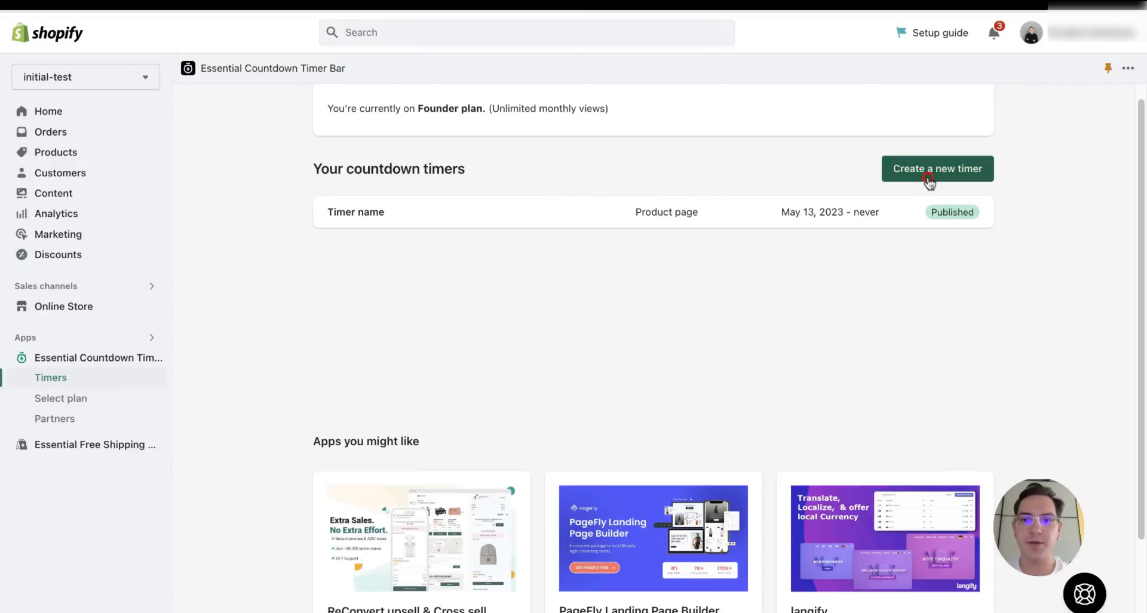
Create a new timer of the Landing page type.
{"action": "left_click", "coordinate": [929, 177]}
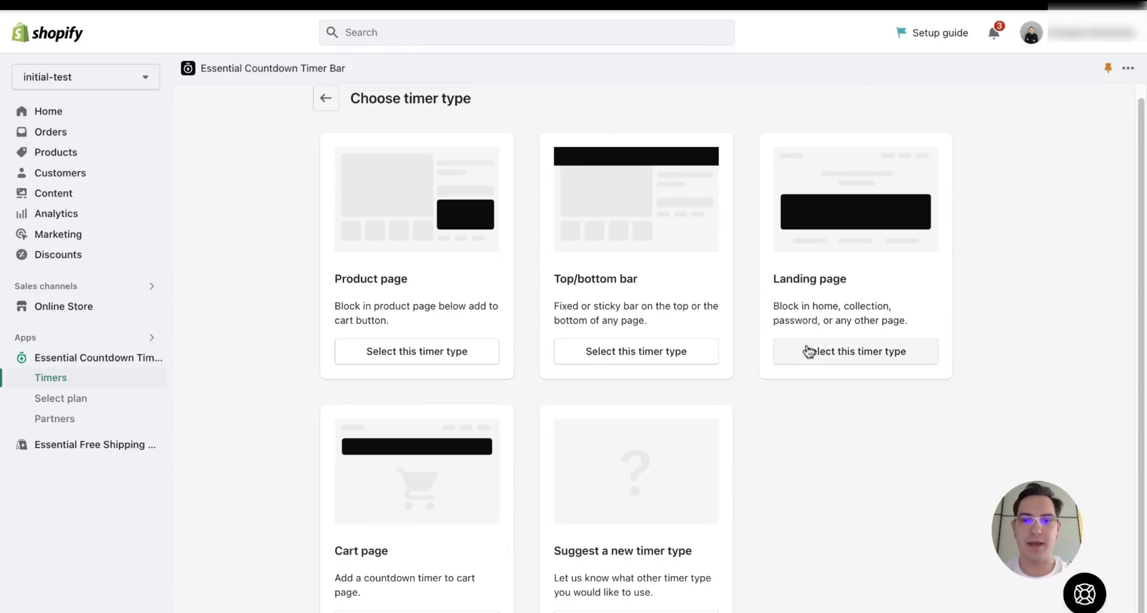
{"action": "left_click", "coordinate": [855, 351]}
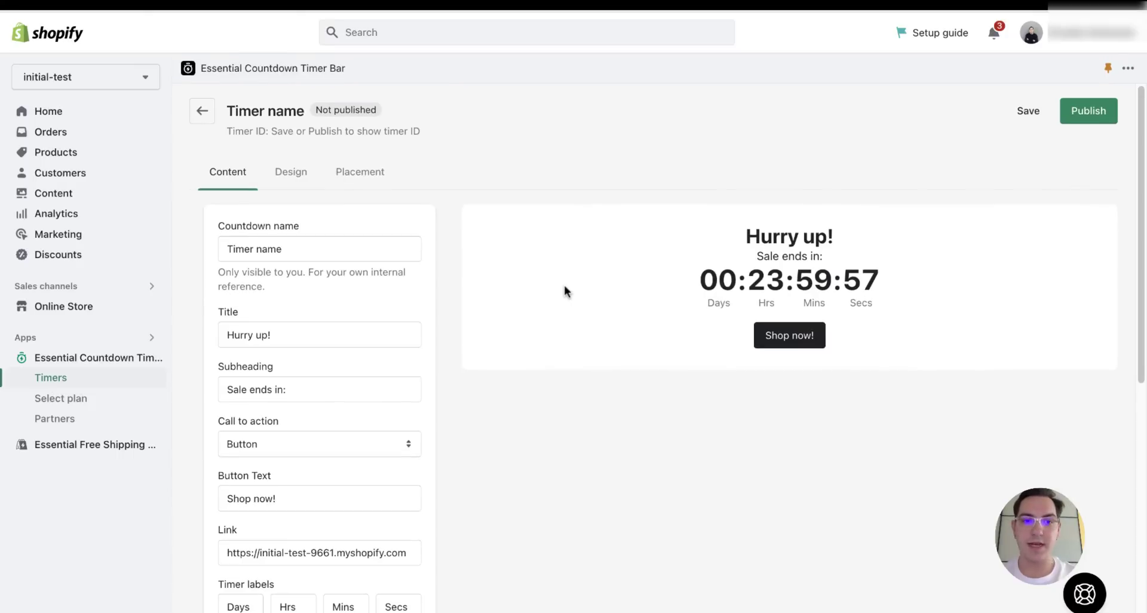
{"action": "mouse_move", "coordinate": [534, 296]}
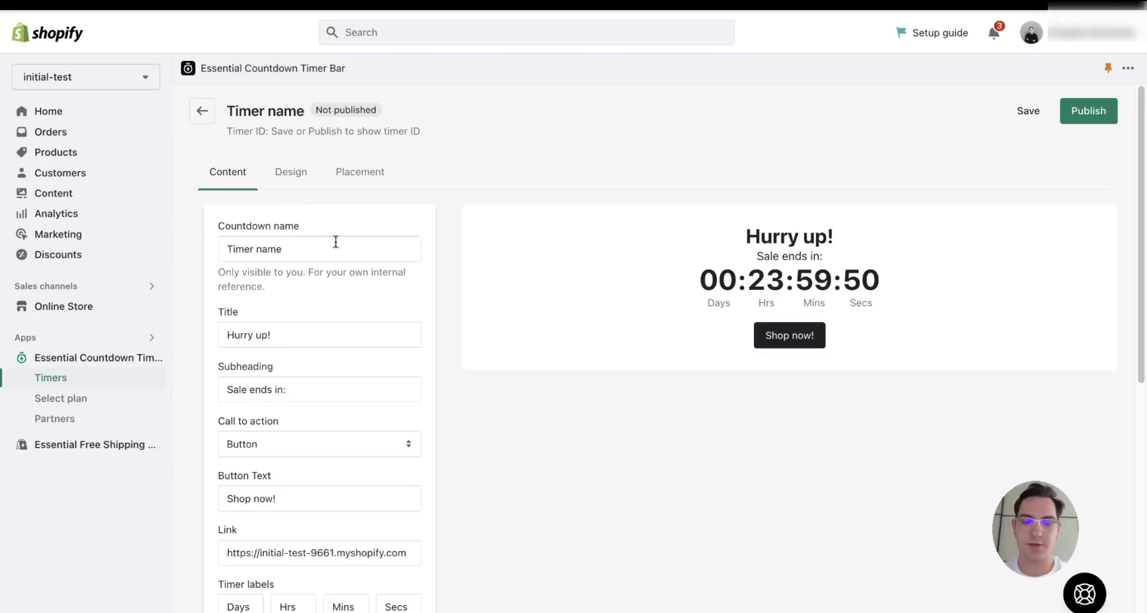
Review title and subheading, switch Timer Type to Fixed minutes, and set the minutes.
{"action": "left_click", "coordinate": [286, 335]}
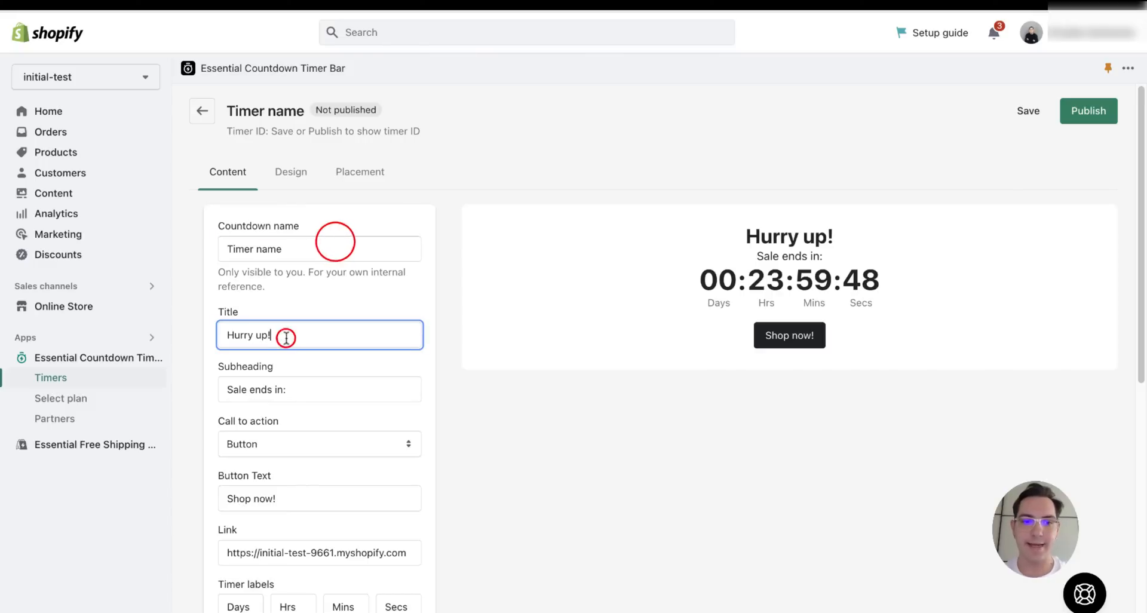
{"action": "left_click", "coordinate": [319, 389]}
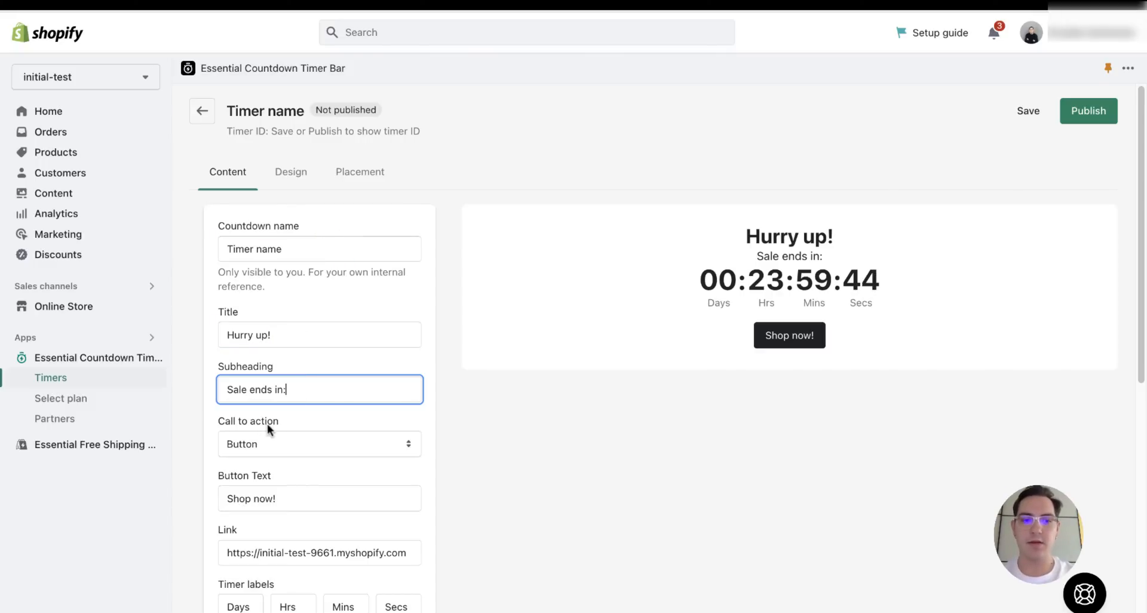
{"action": "scroll", "scroll_direction": "down", "scroll_amount": 3}
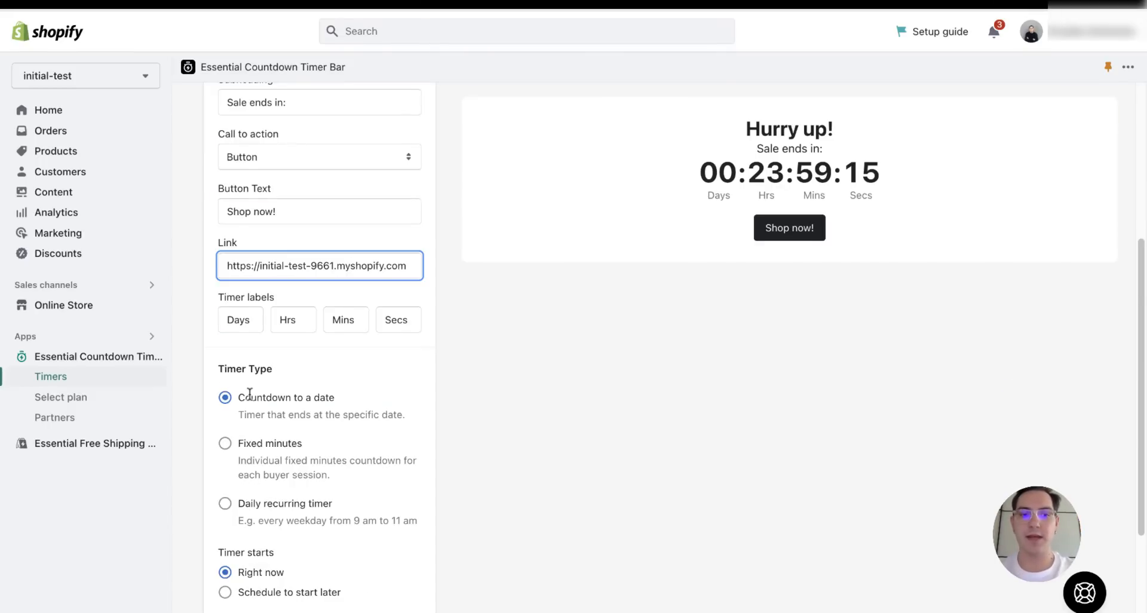
{"action": "scroll", "scroll_direction": "down", "scroll_amount": 3}
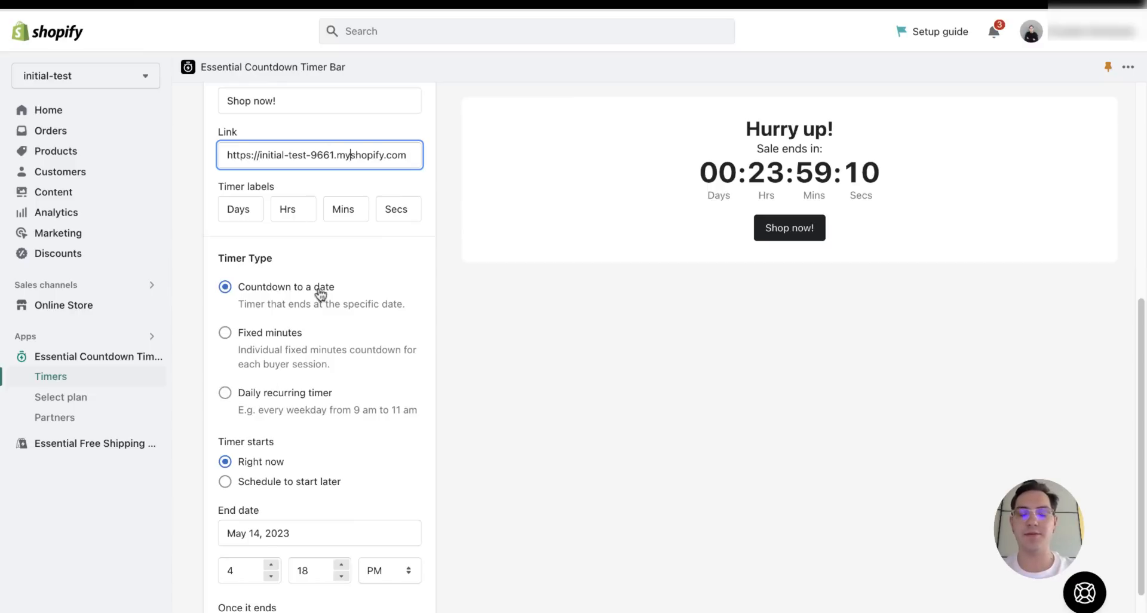
{"action": "left_click", "coordinate": [225, 355]}
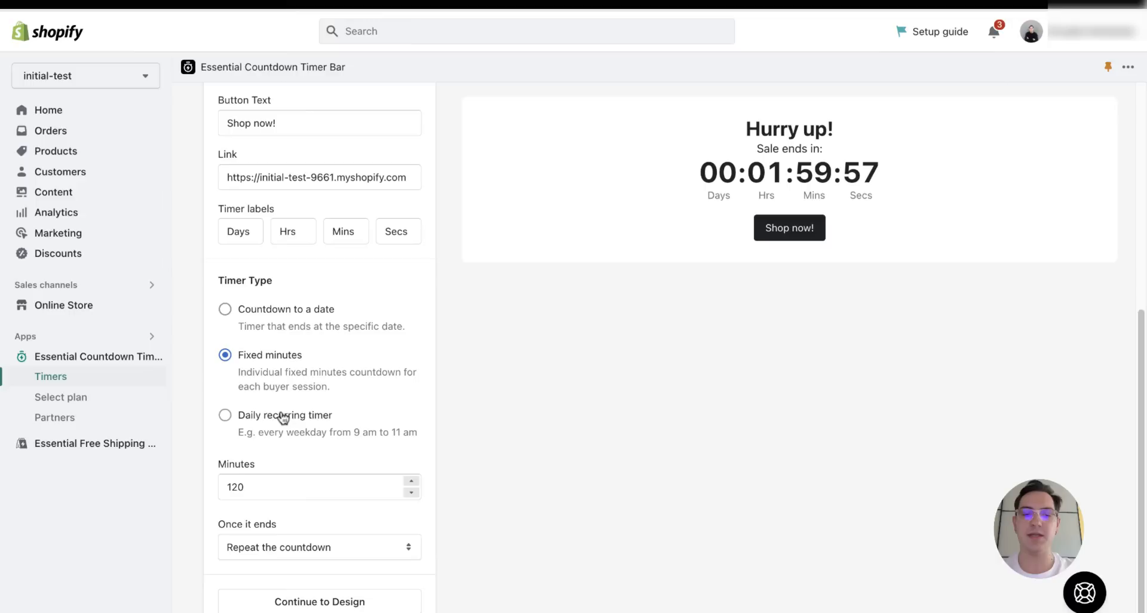
{"action": "left_click", "coordinate": [225, 415]}
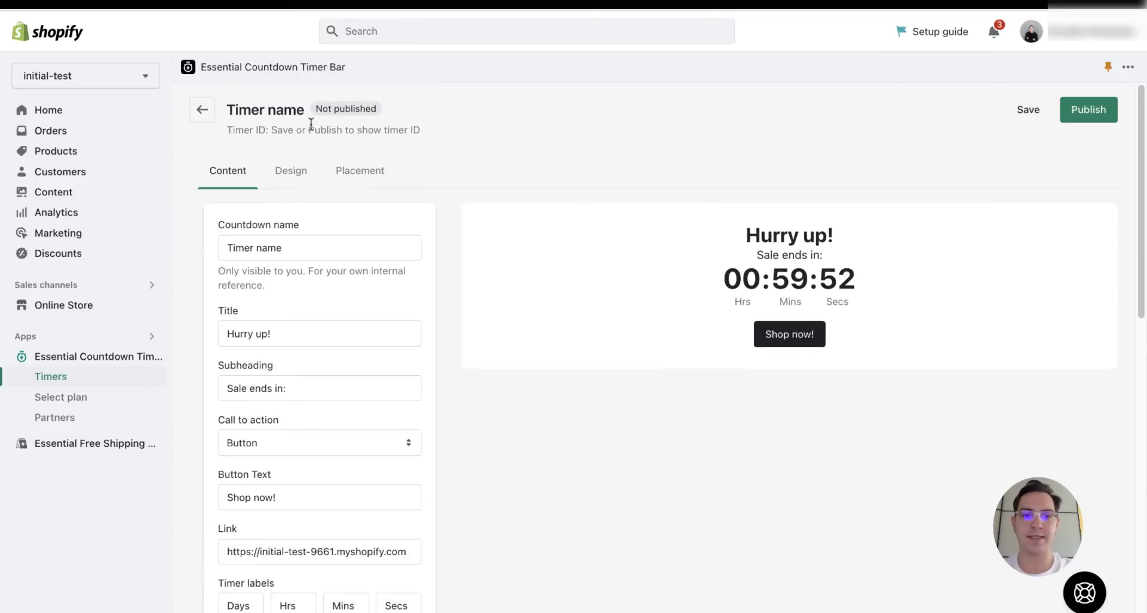
{"action": "left_click", "coordinate": [291, 170]}
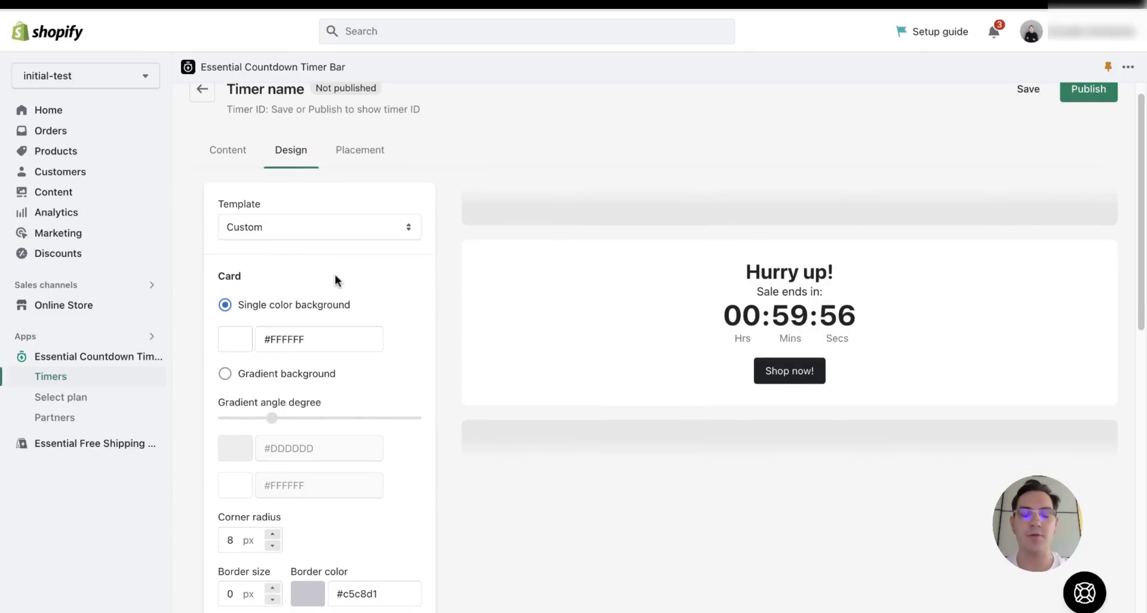
Apply the pink Bubble Gum design template to the timer.
{"action": "left_click", "coordinate": [319, 227]}
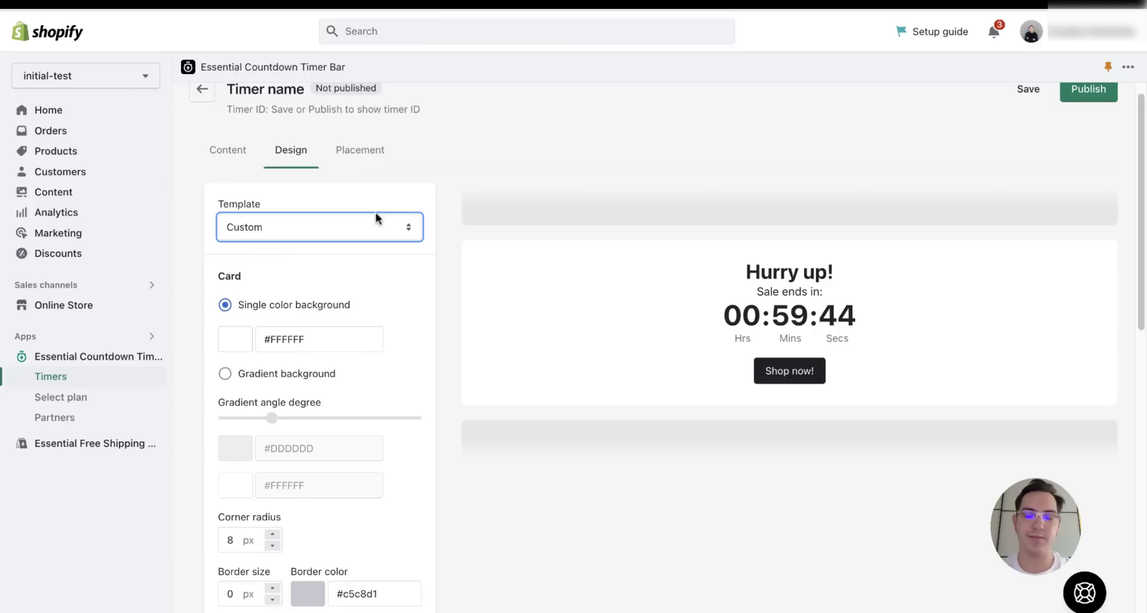
{"action": "left_click", "coordinate": [319, 227]}
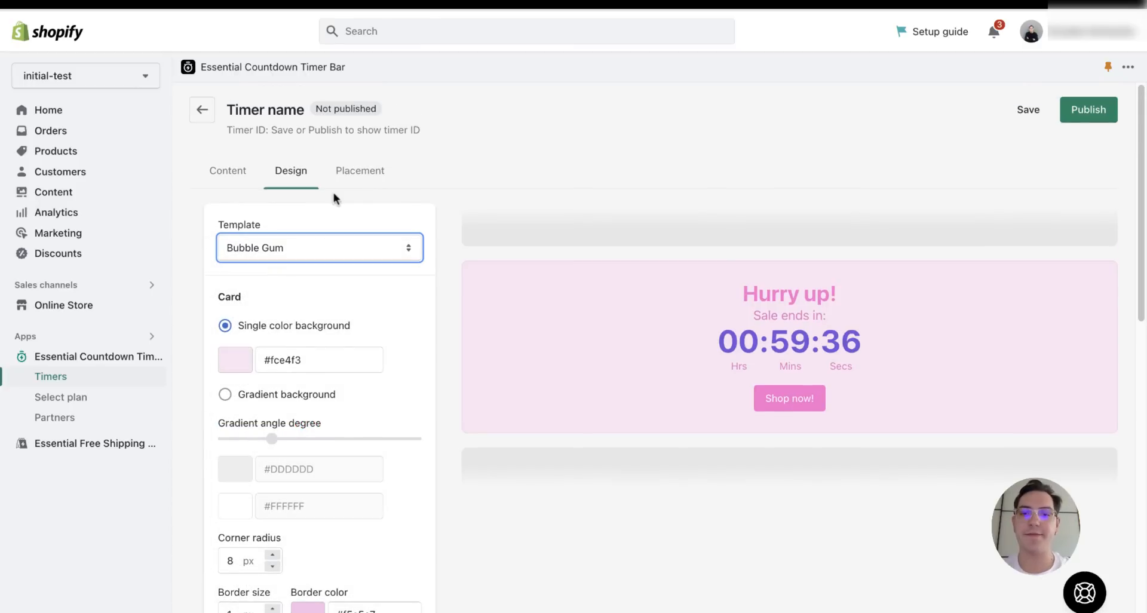
{"action": "left_click", "coordinate": [360, 171]}
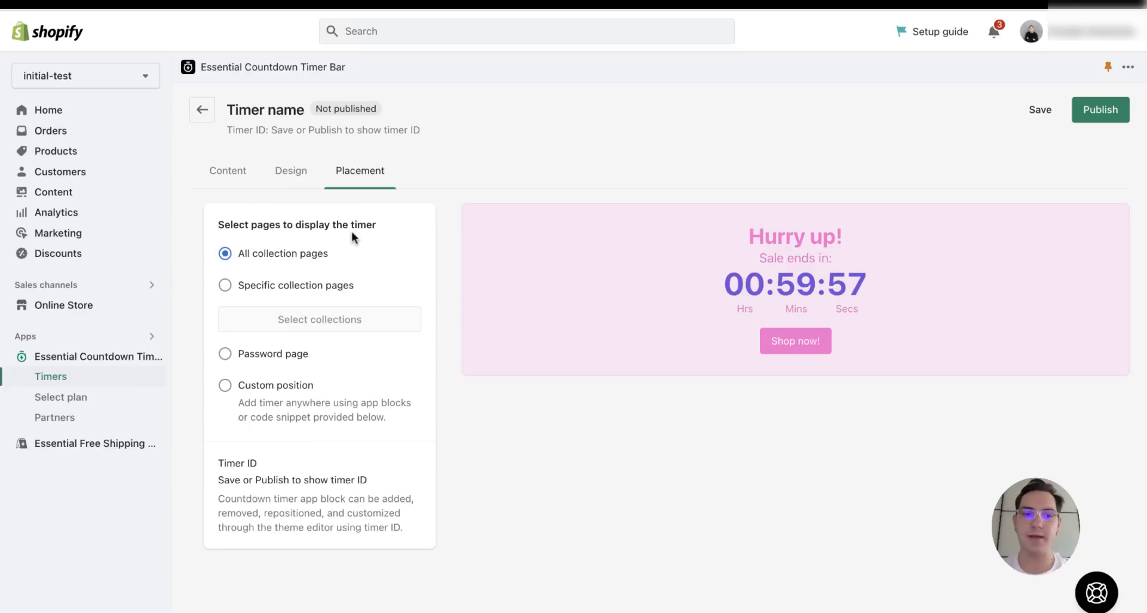
{"action": "mouse_move", "coordinate": [317, 388]}
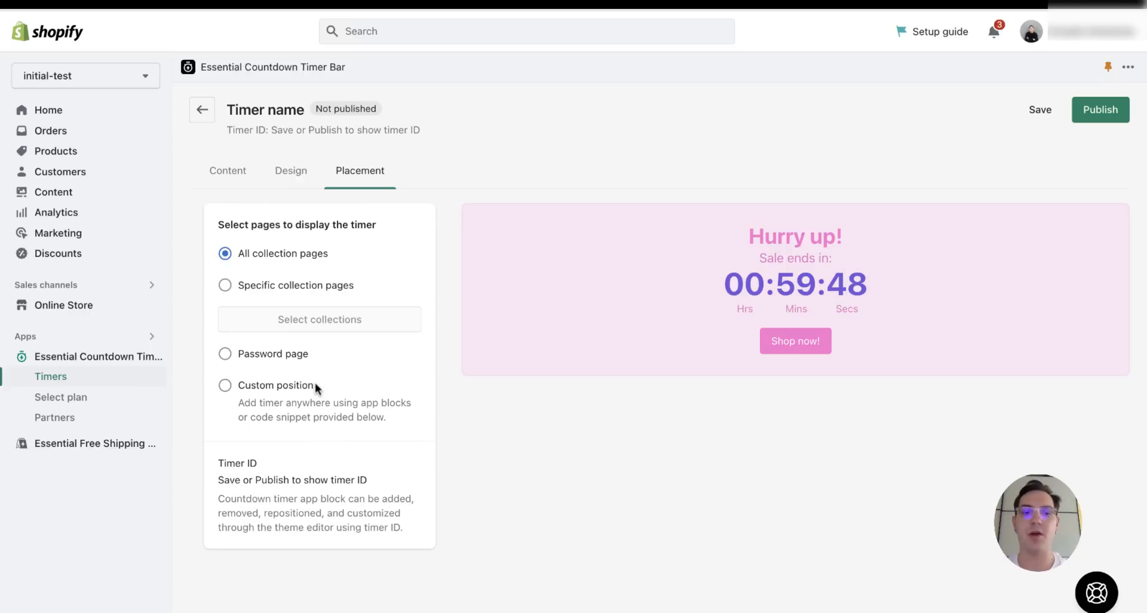
Choose Custom position placement, then save and publish the timer.
{"action": "left_click", "coordinate": [224, 385]}
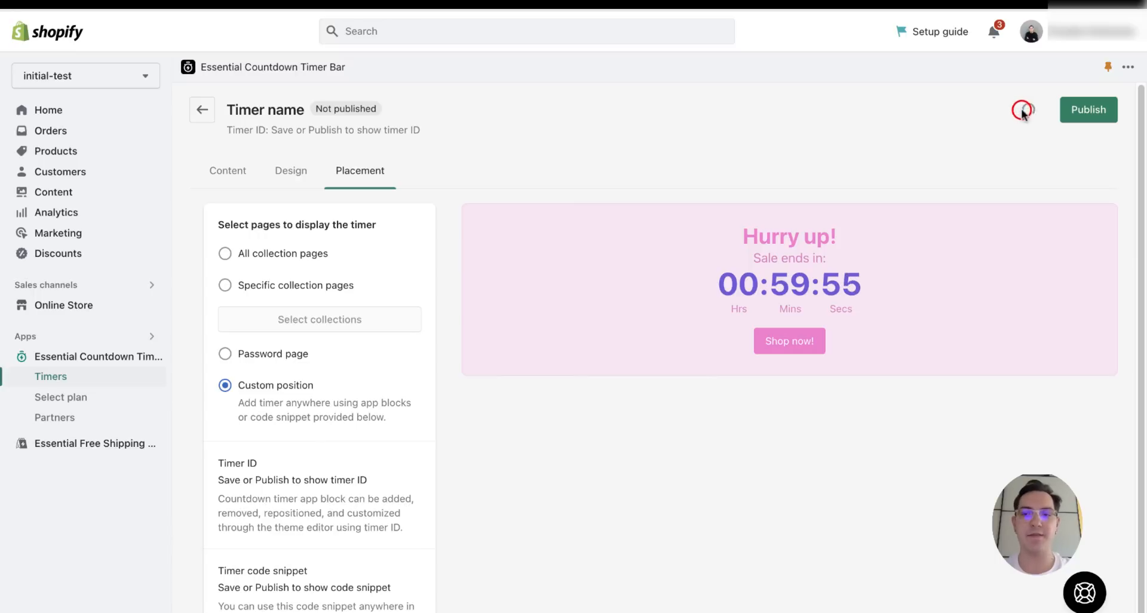
{"action": "left_click", "coordinate": [1025, 110]}
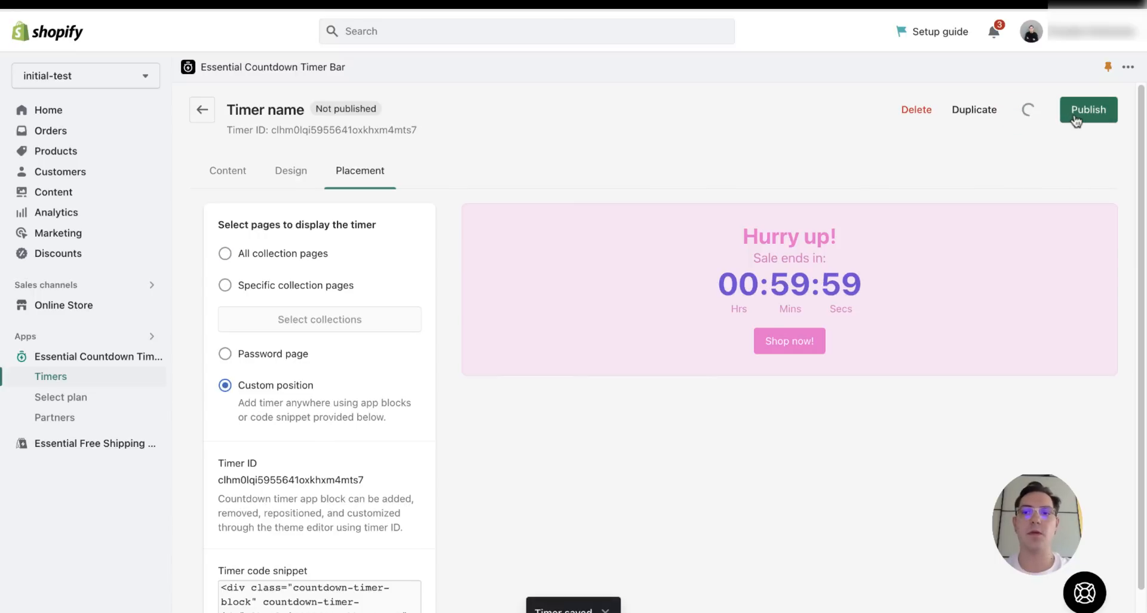
{"action": "left_click", "coordinate": [1088, 109]}
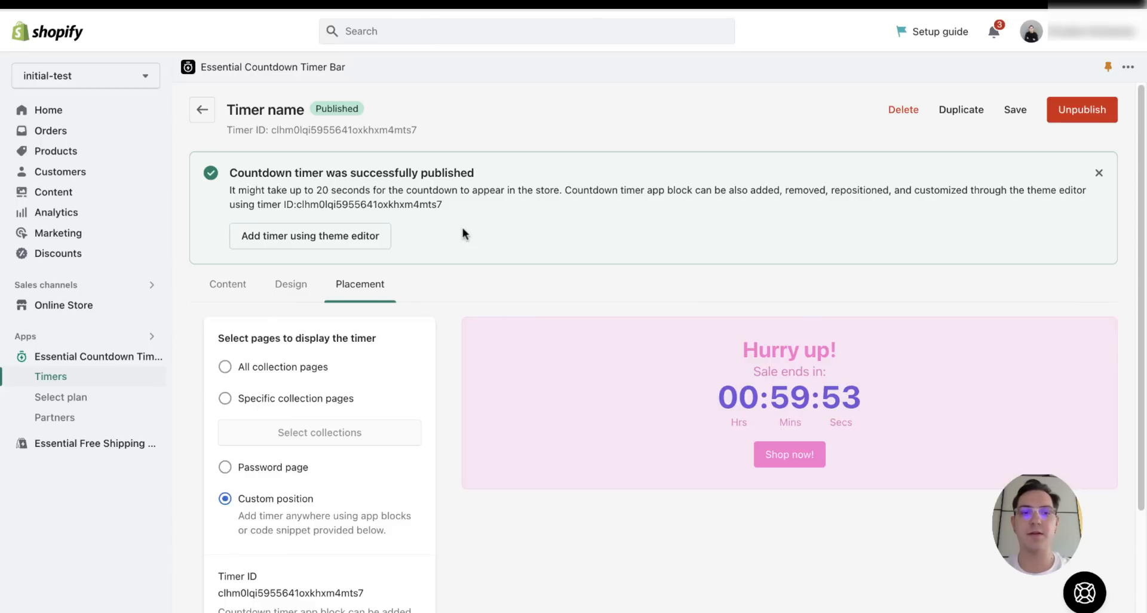
{"action": "mouse_move", "coordinate": [373, 242]}
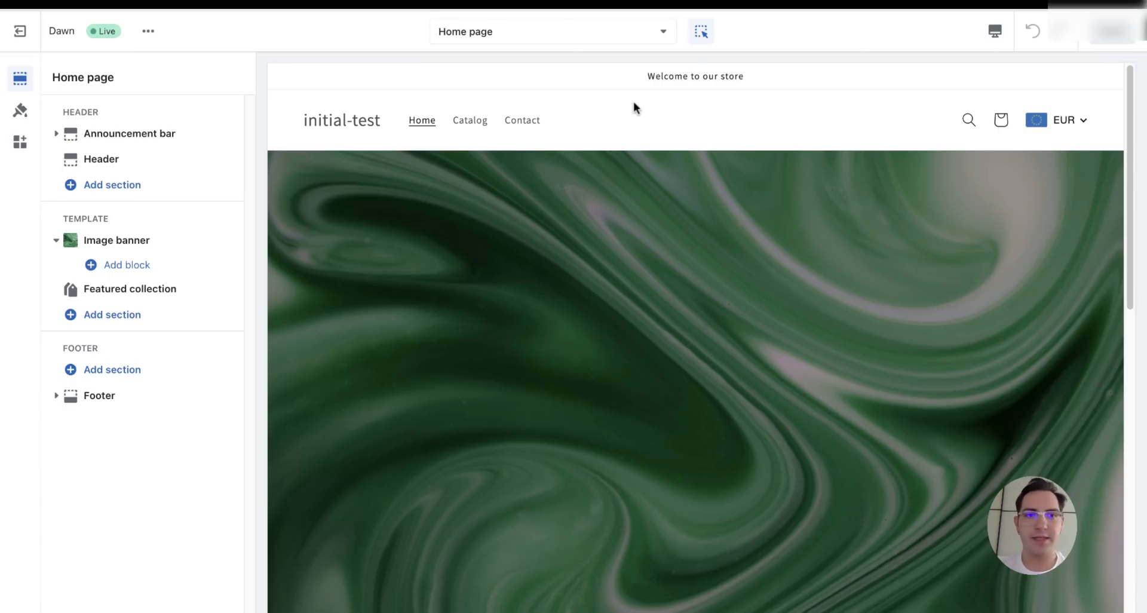
On the Home page template, add a Countdown Timer app section.
{"action": "left_click", "coordinate": [101, 159]}
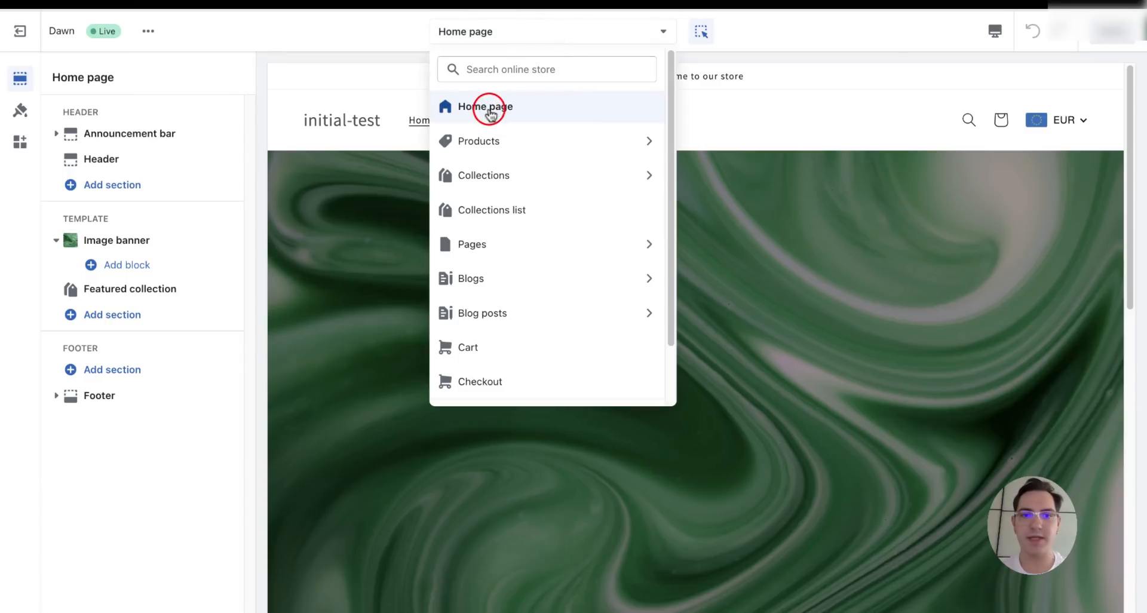
{"action": "left_click", "coordinate": [487, 107]}
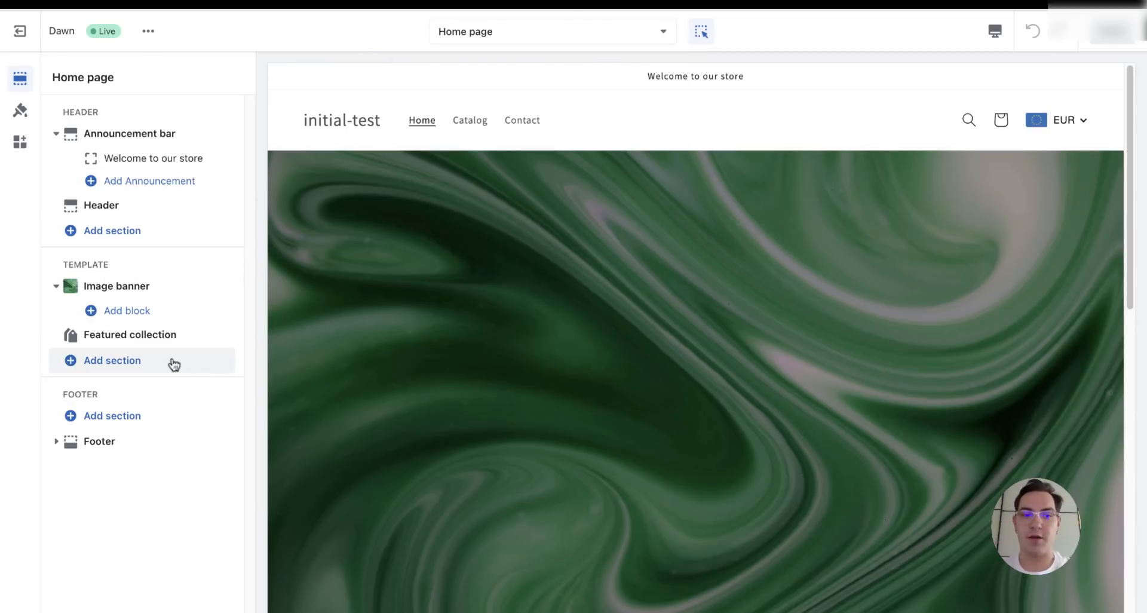
{"action": "left_click", "coordinate": [112, 360]}
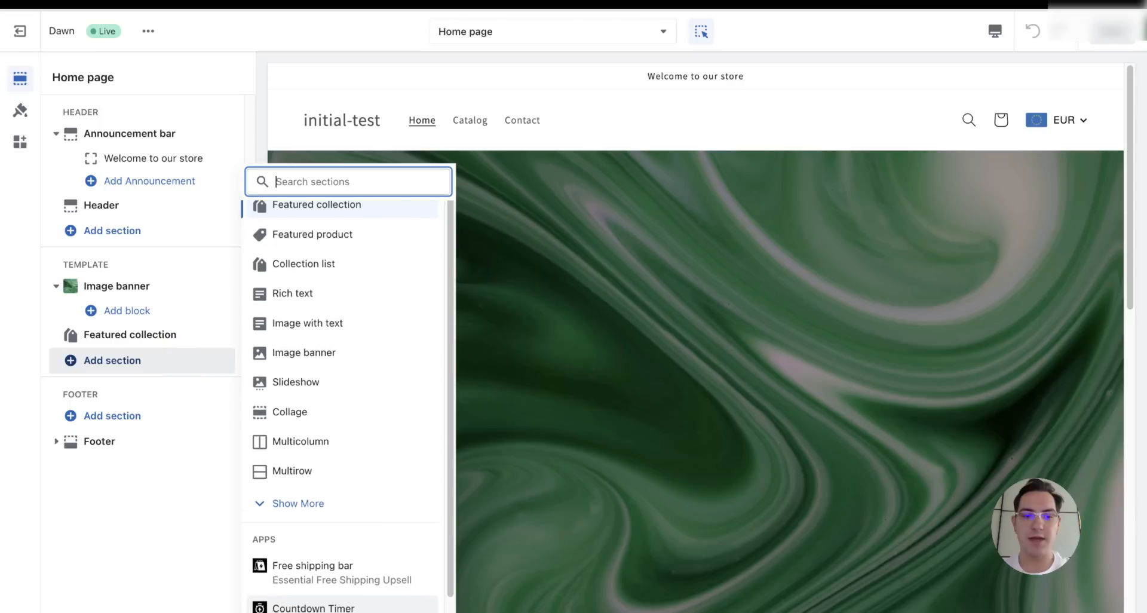
{"action": "scroll", "scroll_direction": "down", "scroll_amount": 3}
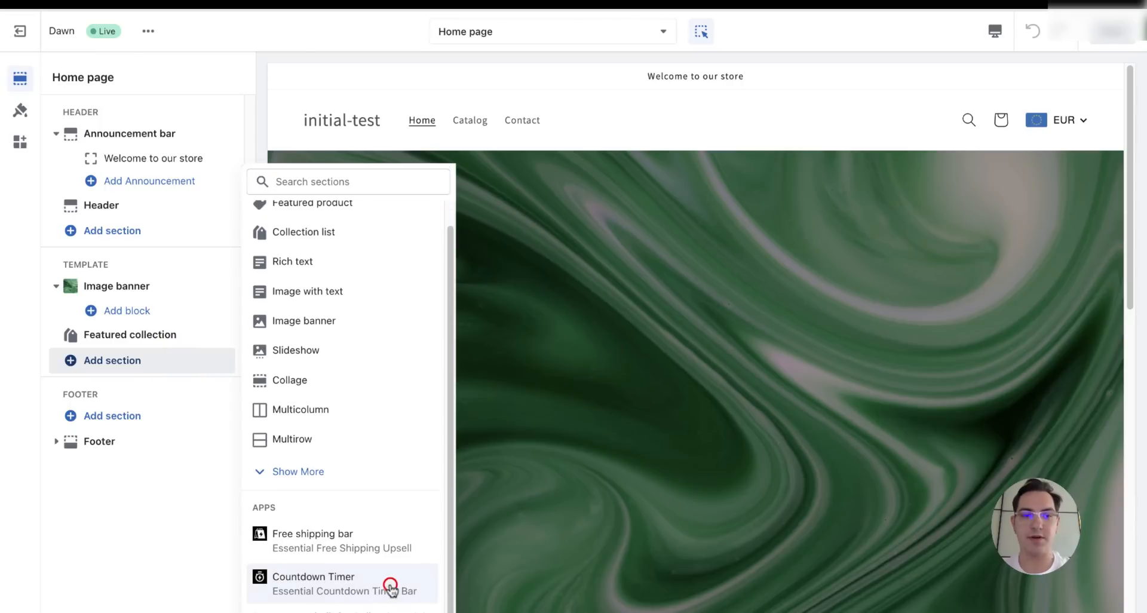
{"action": "left_click", "coordinate": [312, 583]}
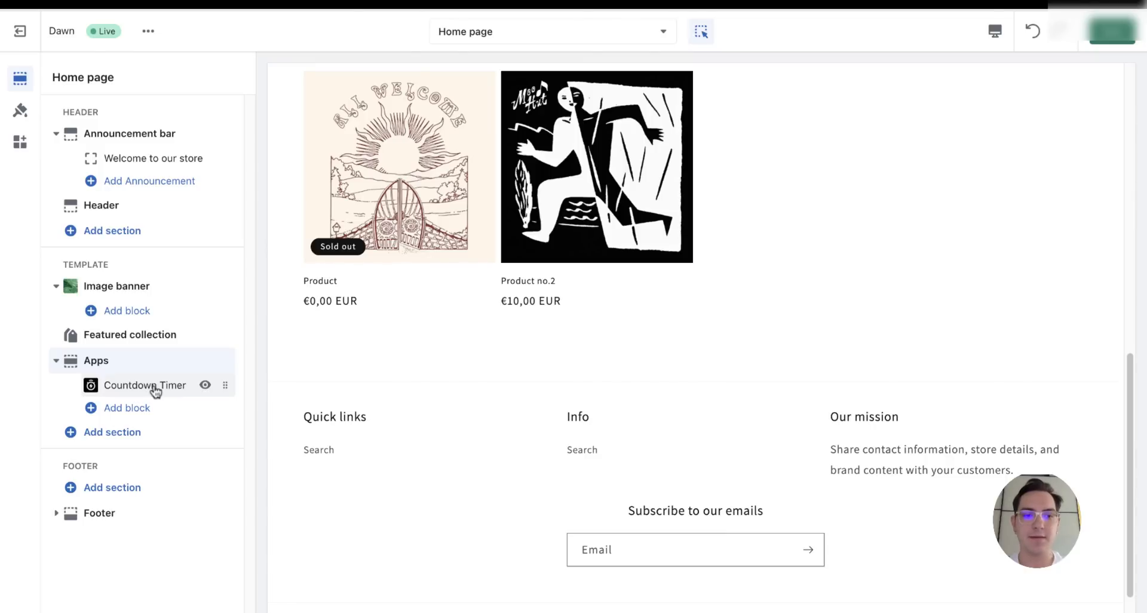
Enter timer ID clhm0lgi5955641oxkhxm4mts7 in the block, then select the Apps section.
{"action": "left_click", "coordinate": [145, 385]}
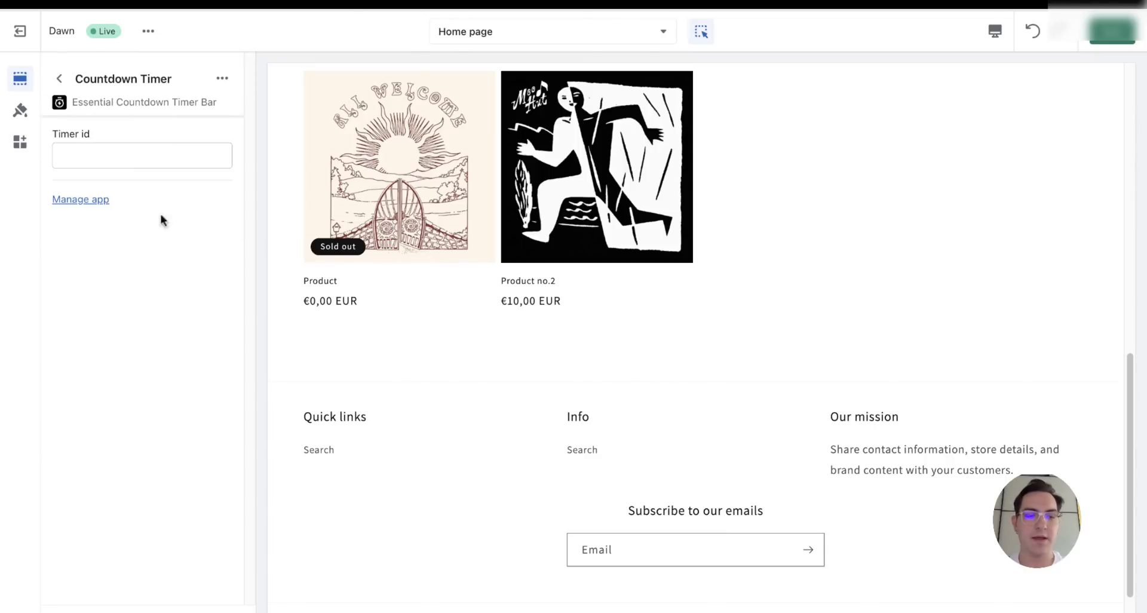
{"action": "left_click", "coordinate": [142, 155]}
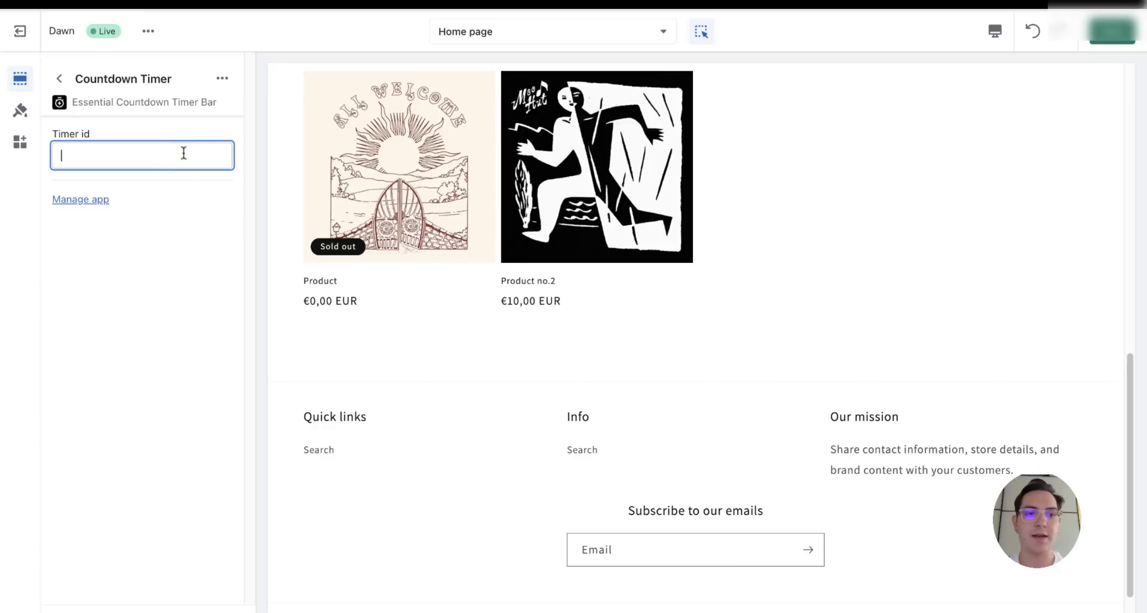
{"action": "mouse_move", "coordinate": [278, 27]}
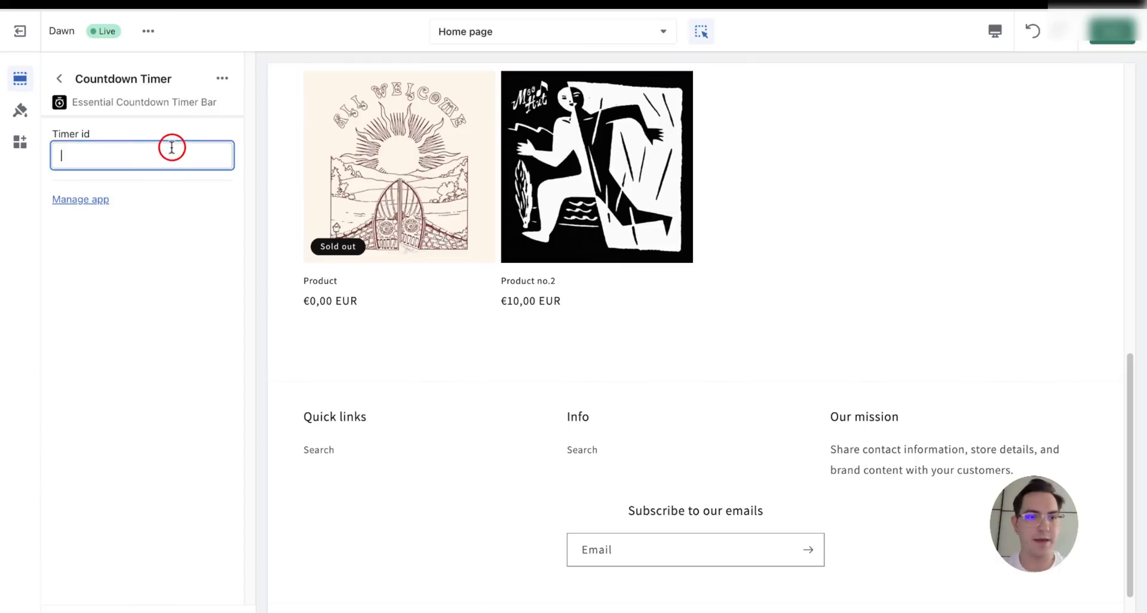
{"action": "type", "text": "clhm0lgi5955641oxkhxm4mts7"}
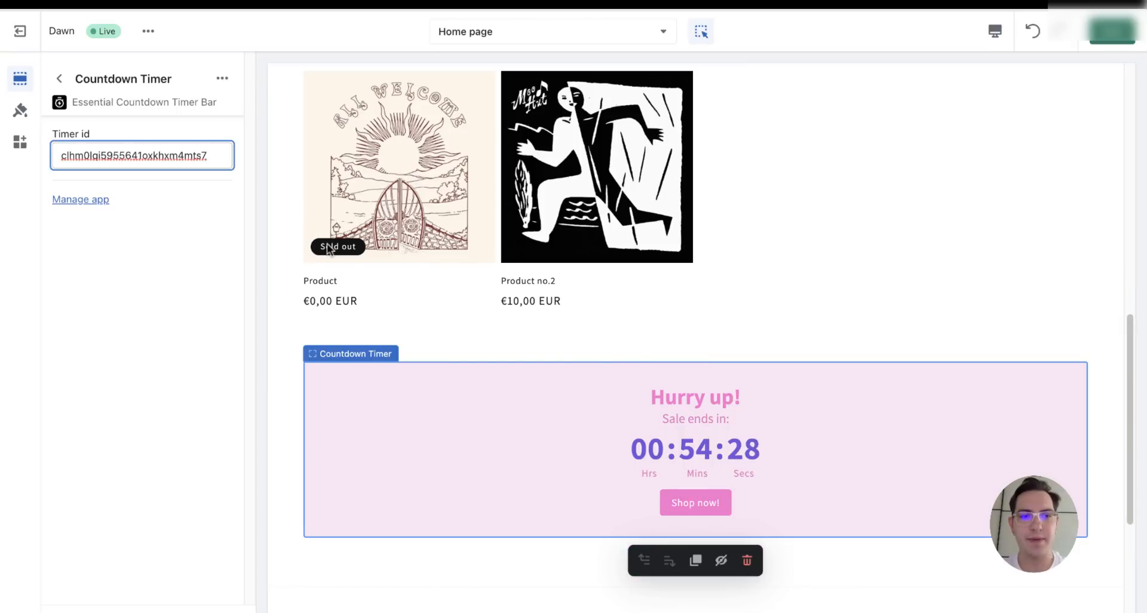
{"action": "scroll", "scroll_direction": "down", "scroll_amount": 3}
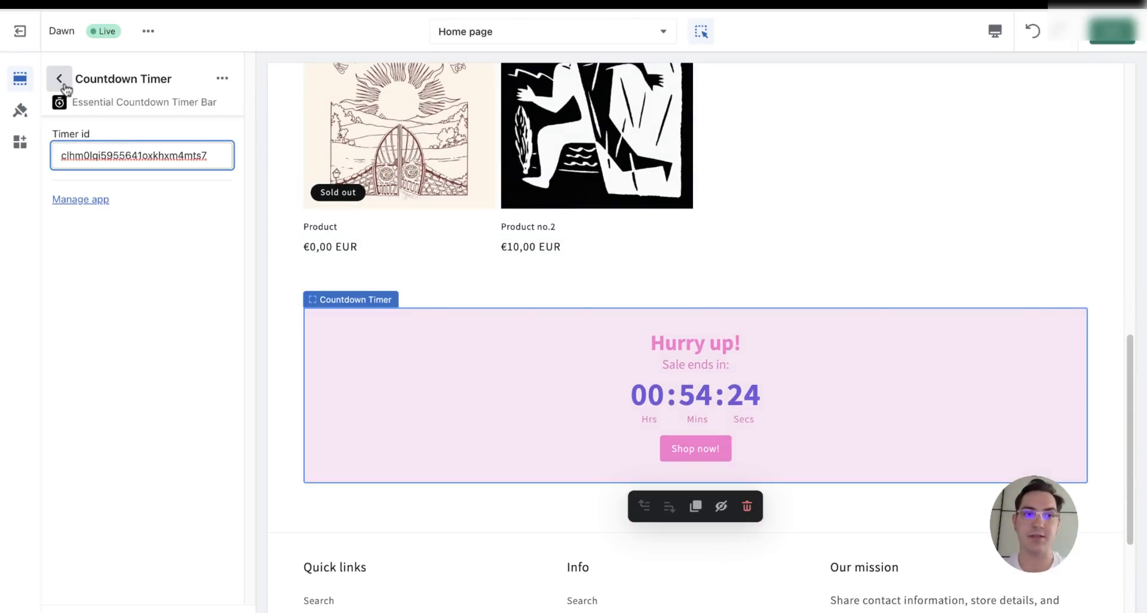
{"action": "left_click", "coordinate": [57, 78]}
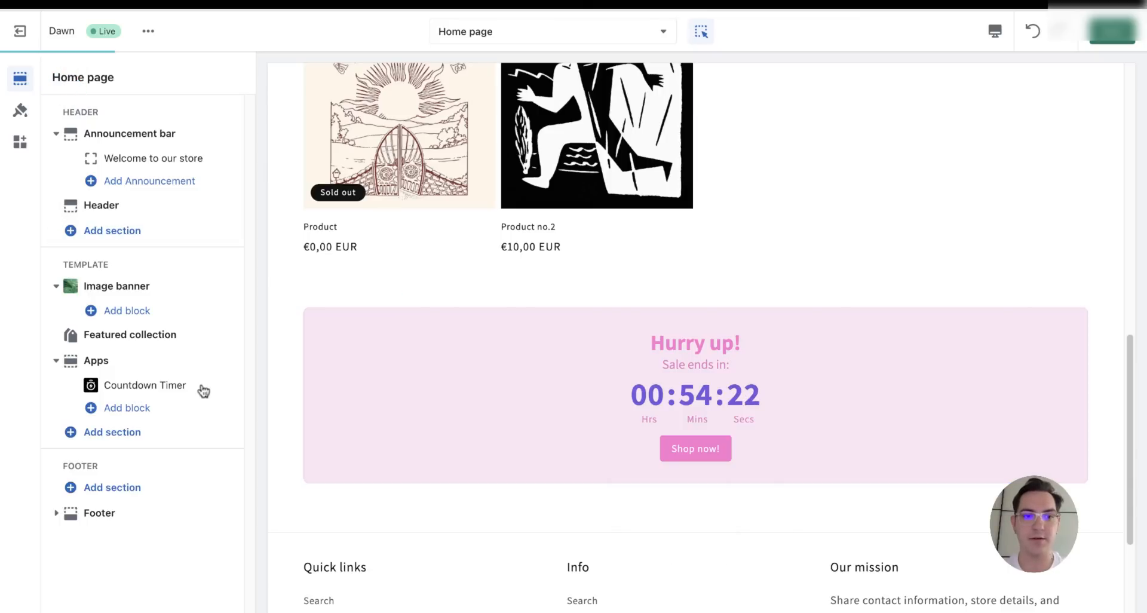
{"action": "left_click", "coordinate": [95, 361]}
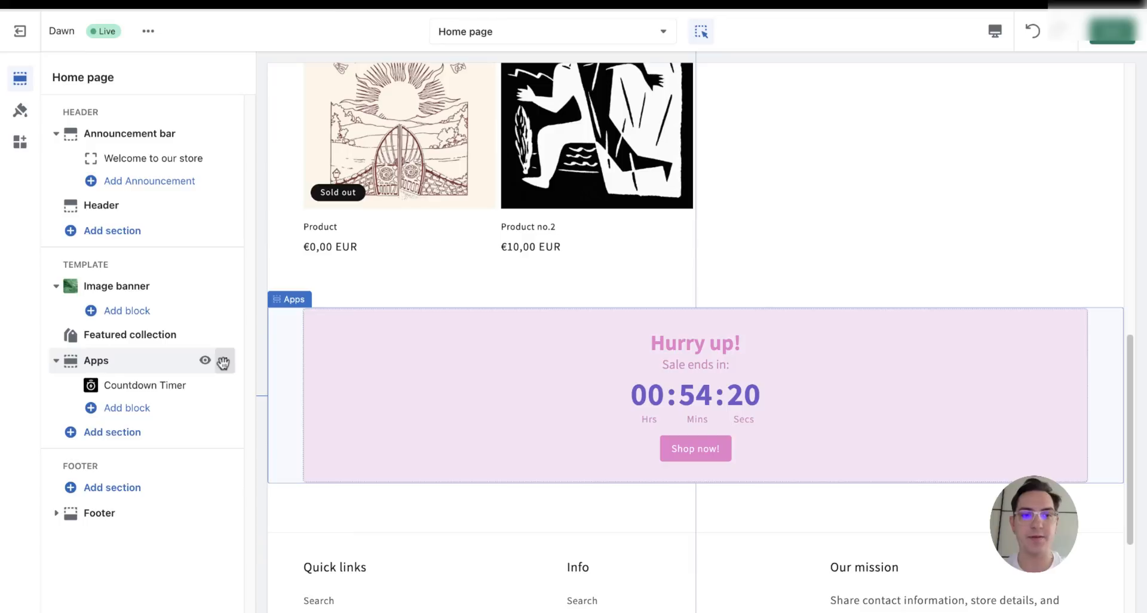